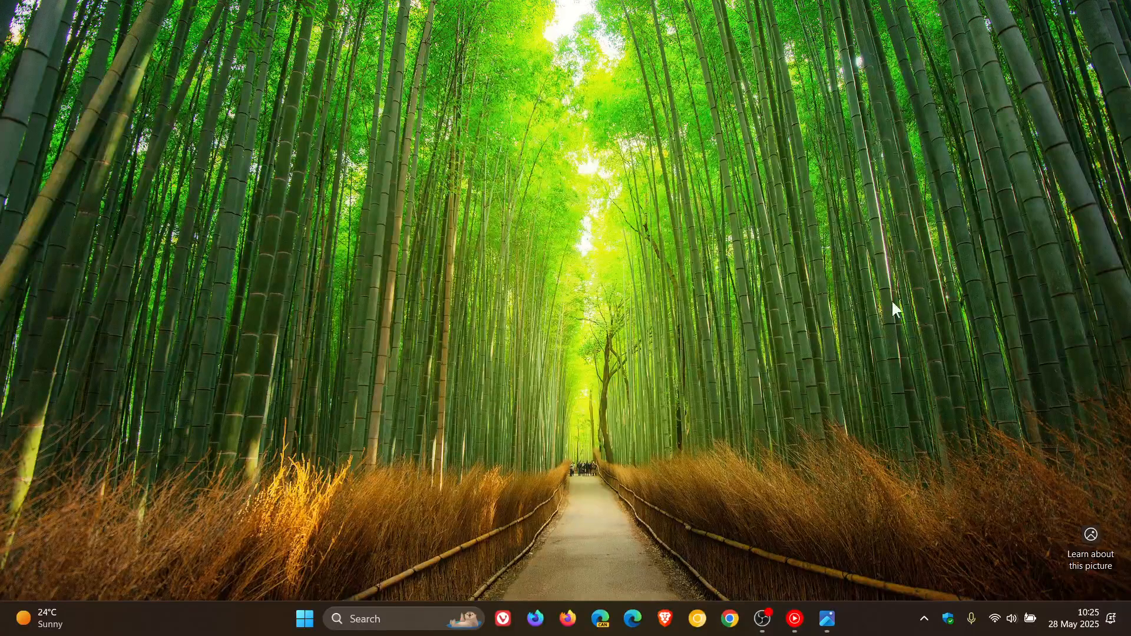
pyautogui.moveTo(942, 306)
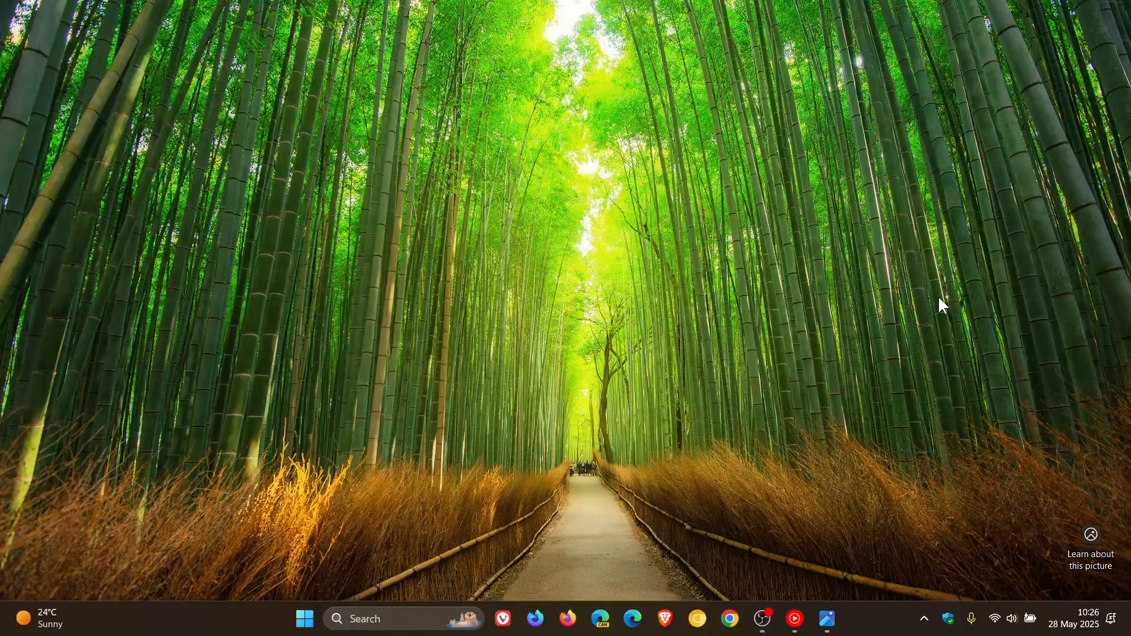
pyautogui.moveTo(304, 619)
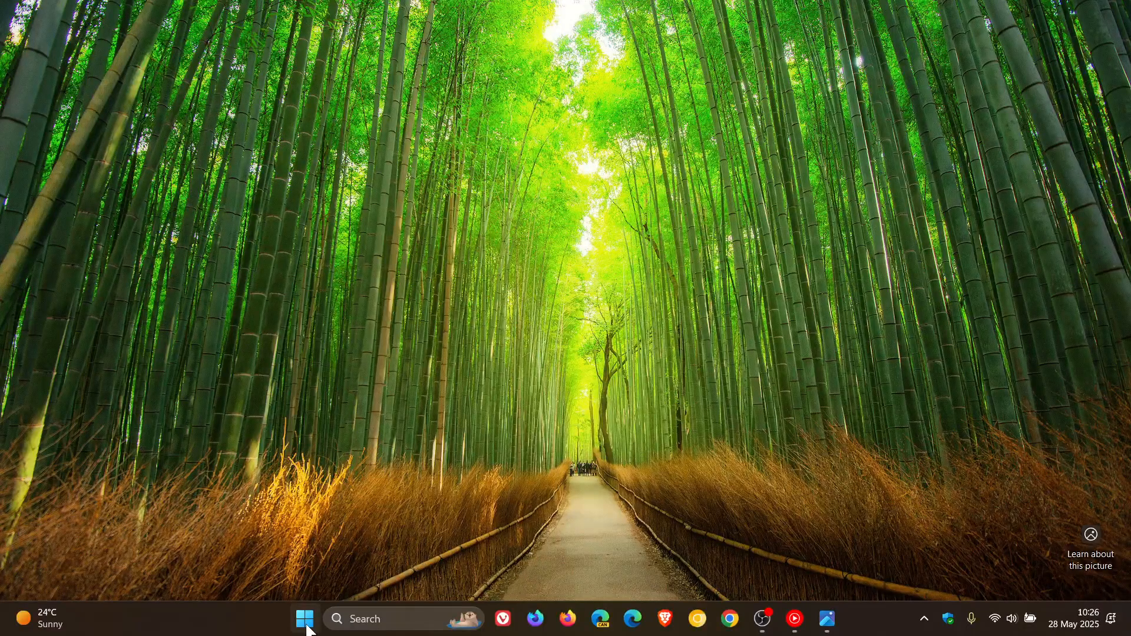
# - Open Settings from the Start menu and go to the Personalization page
pyautogui.click(304, 619)
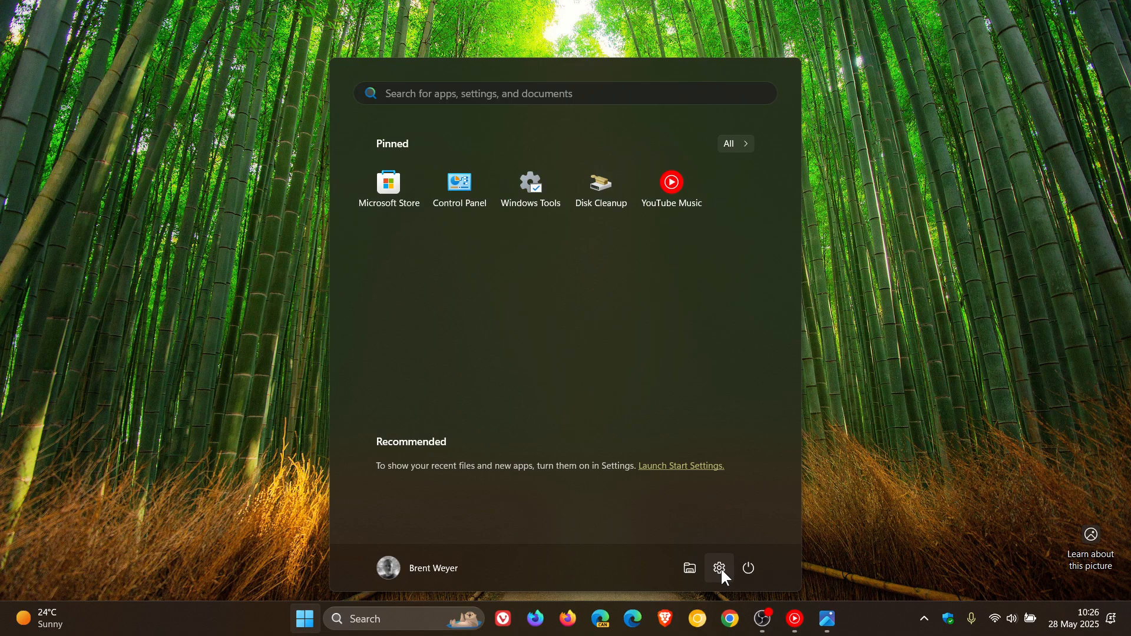
pyautogui.click(719, 568)
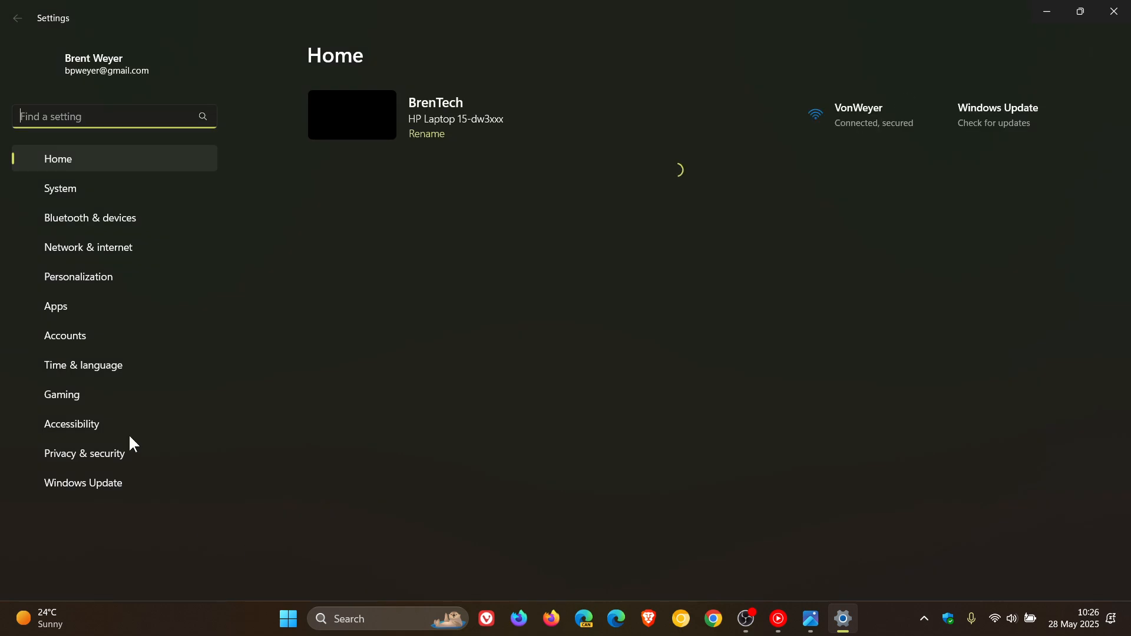
pyautogui.click(78, 277)
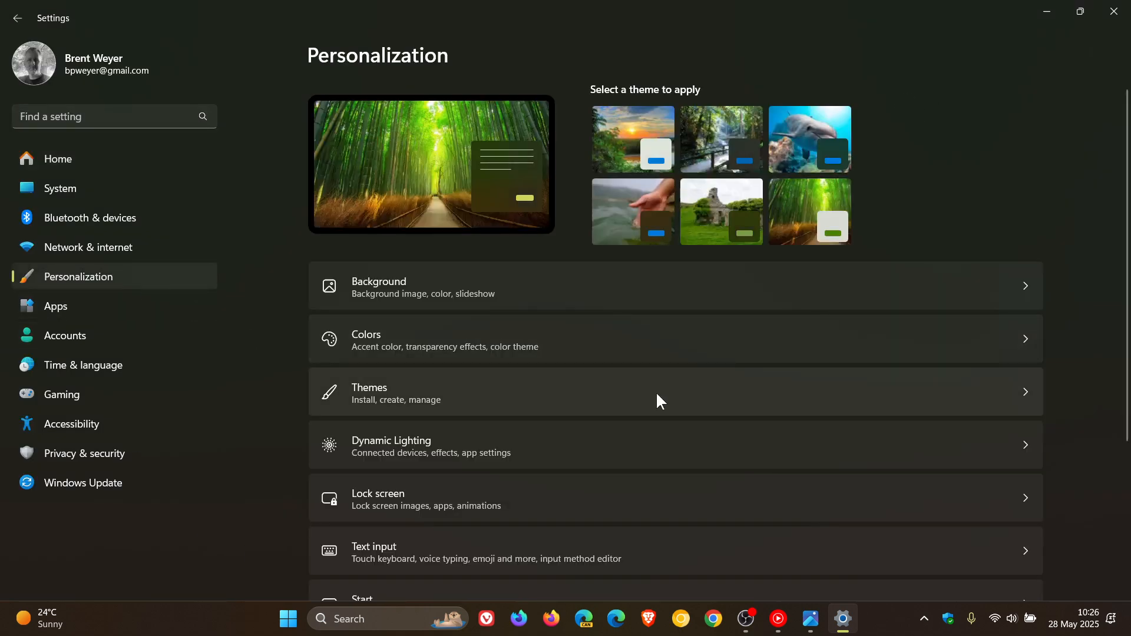
pyautogui.moveTo(624, 554)
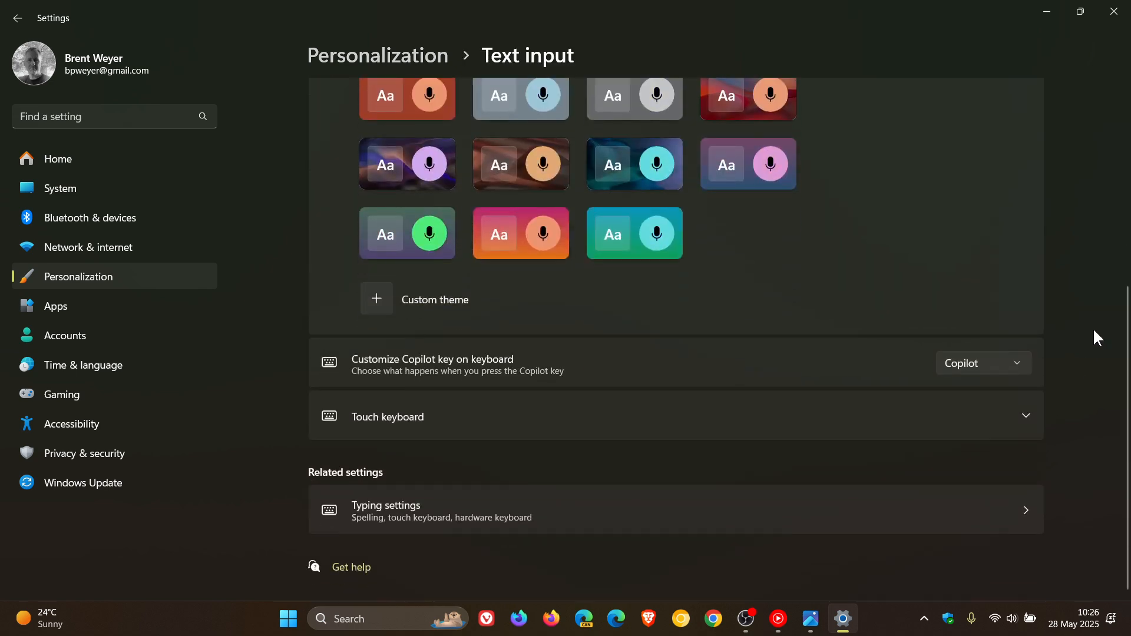
pyautogui.moveTo(1092, 343)
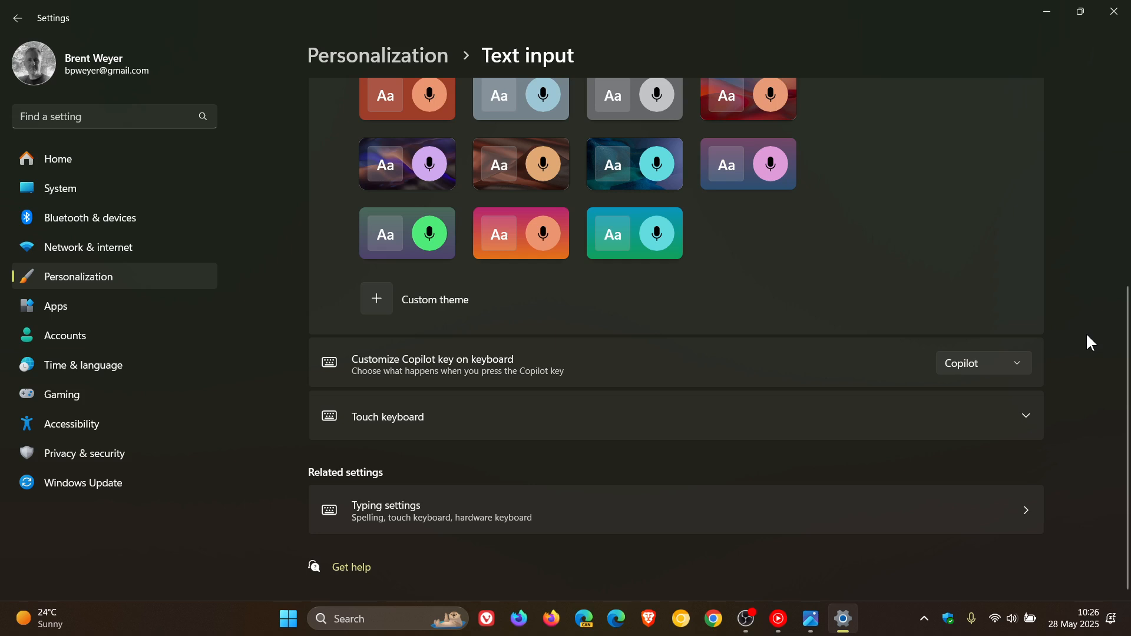
pyautogui.moveTo(1057, 368)
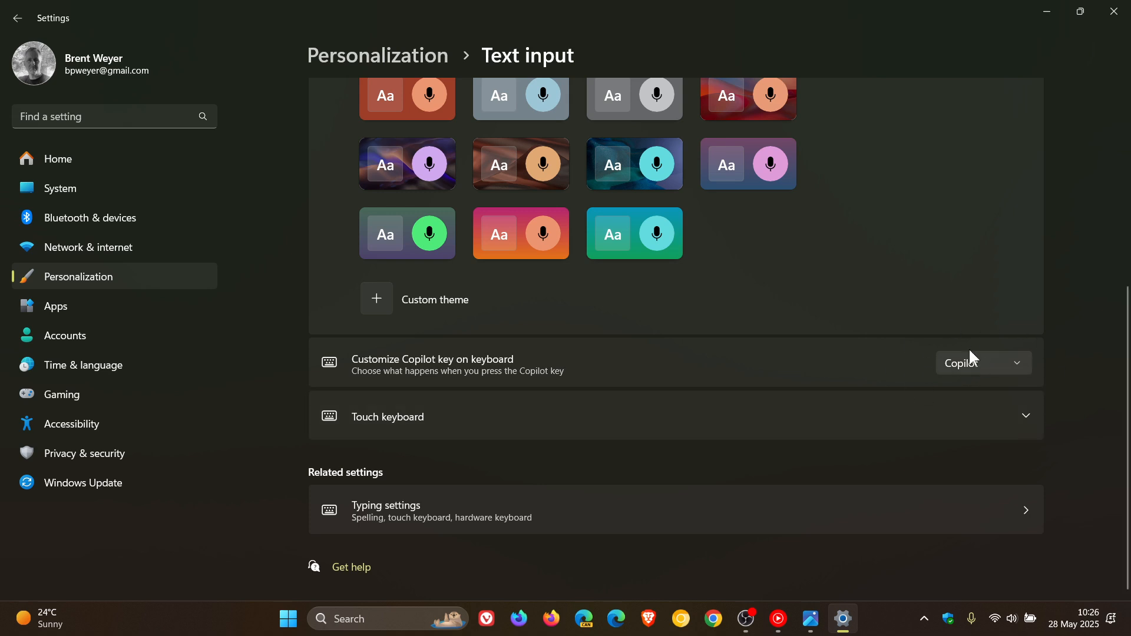
pyautogui.moveTo(946, 374)
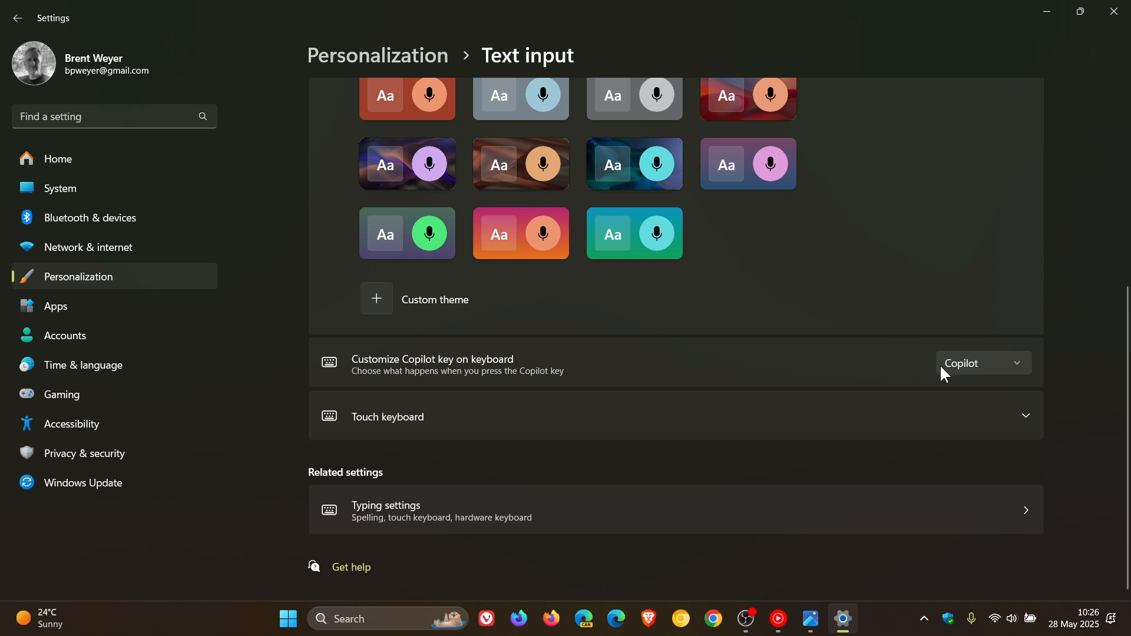
pyautogui.moveTo(1097, 199)
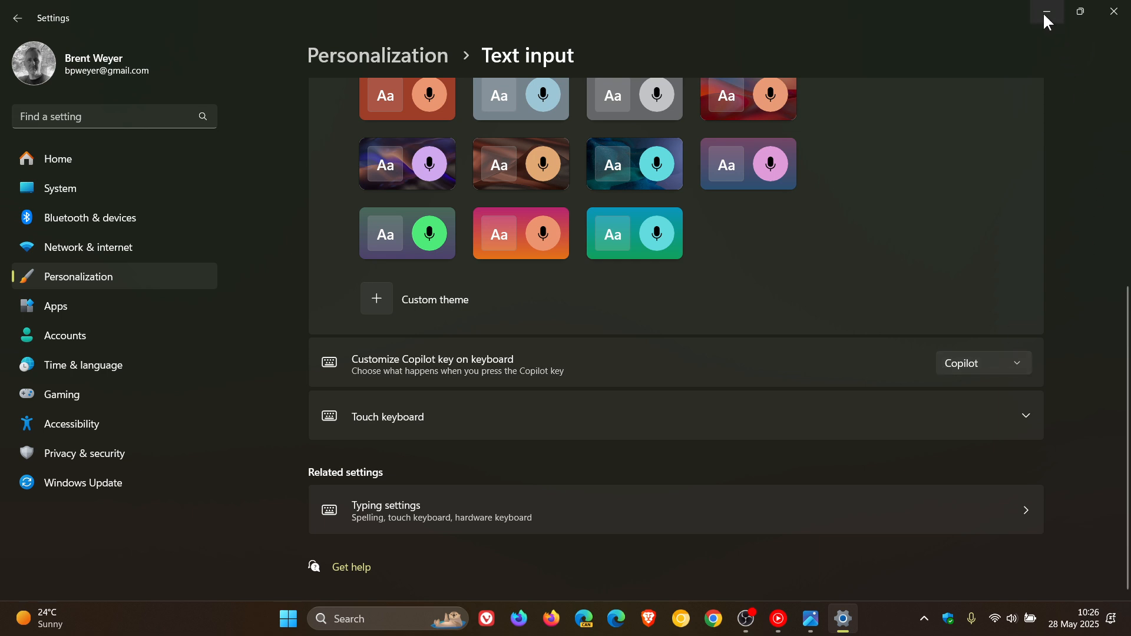
# - Minimize the Settings window to reveal the bamboo wallpaper desktop
pyautogui.click(1046, 12)
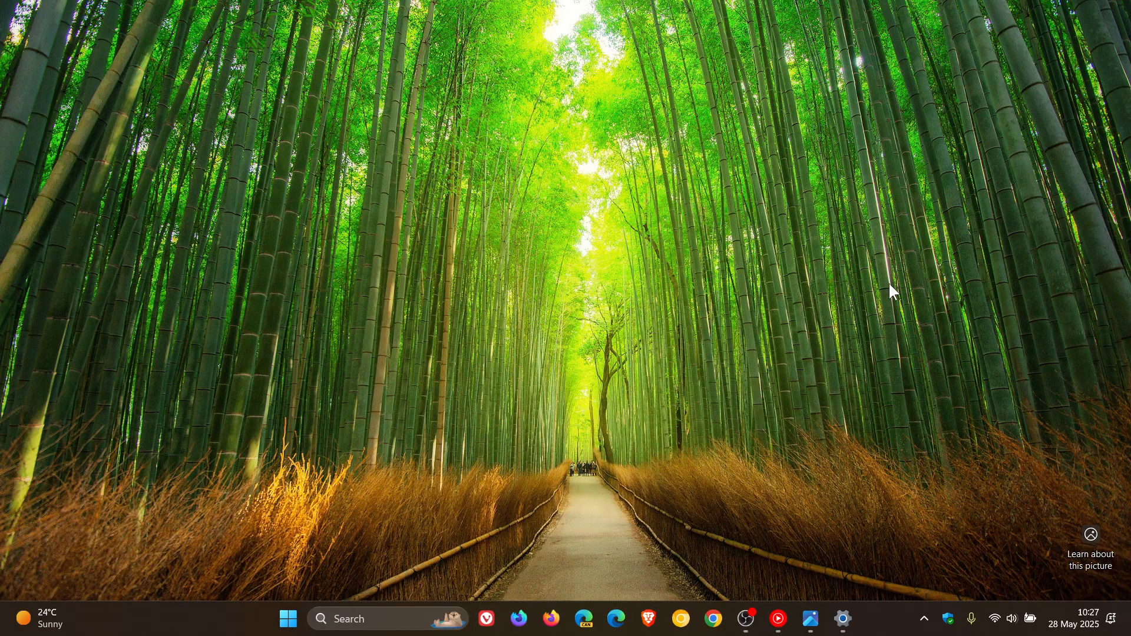
pyautogui.moveTo(806, 296)
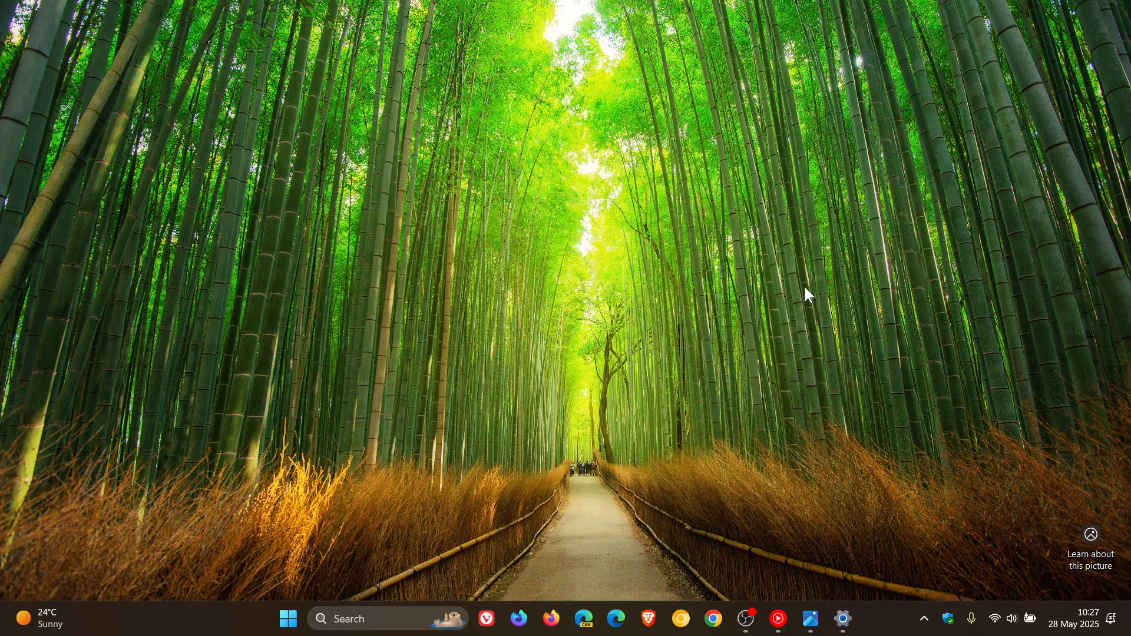
# - Open the taskbar search panel and focus its search field
pyautogui.click(353, 620)
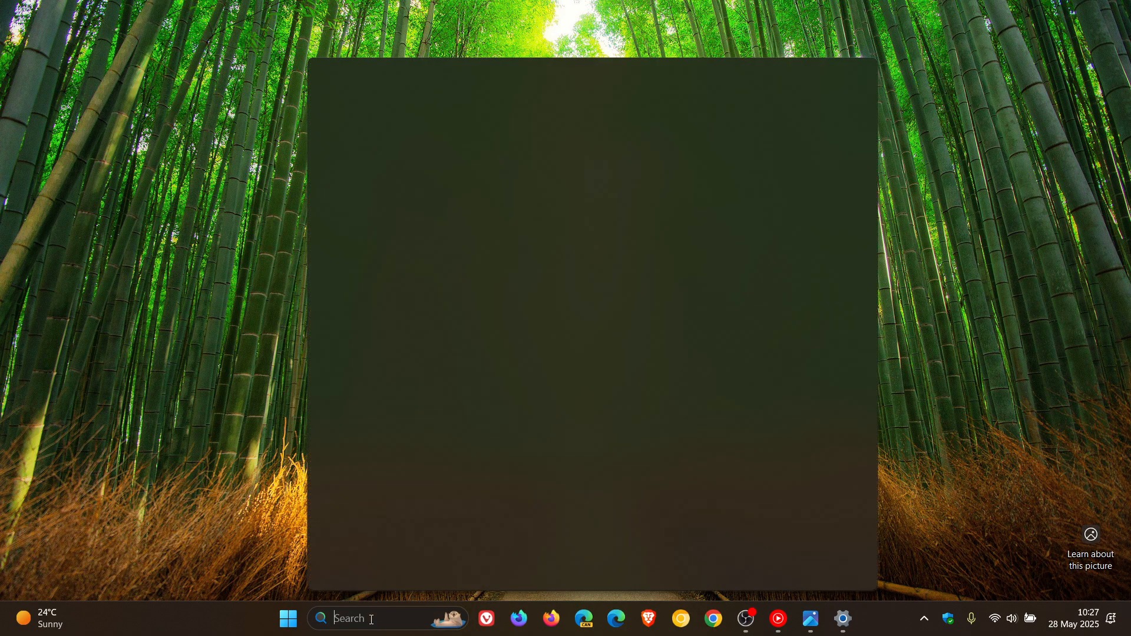
pyautogui.click(319, 617)
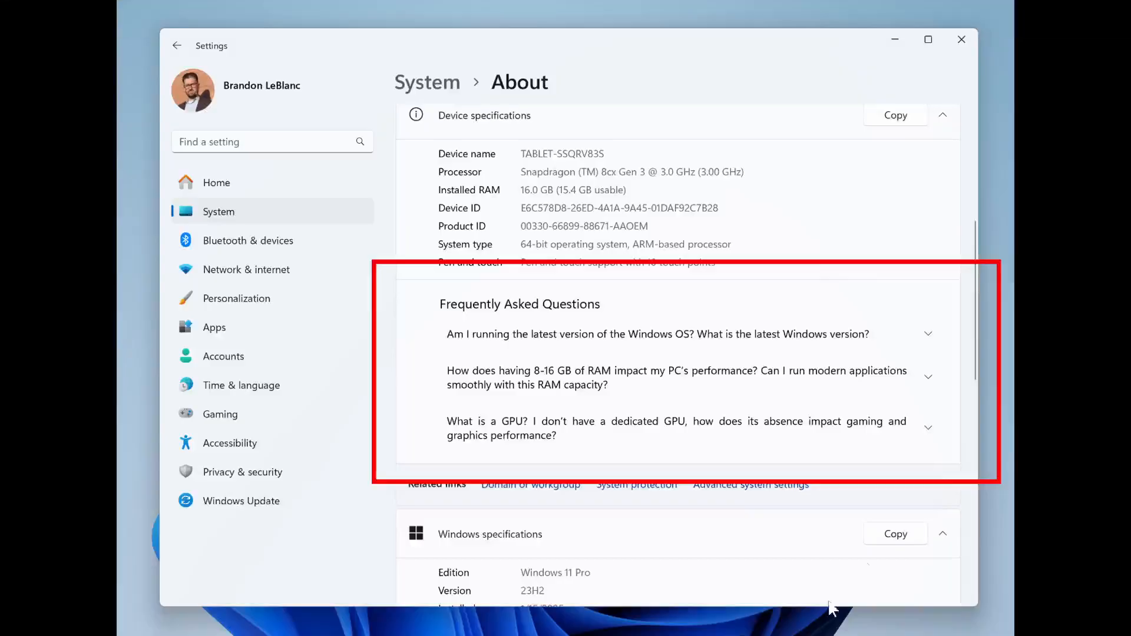
pyautogui.moveTo(1054, 340)
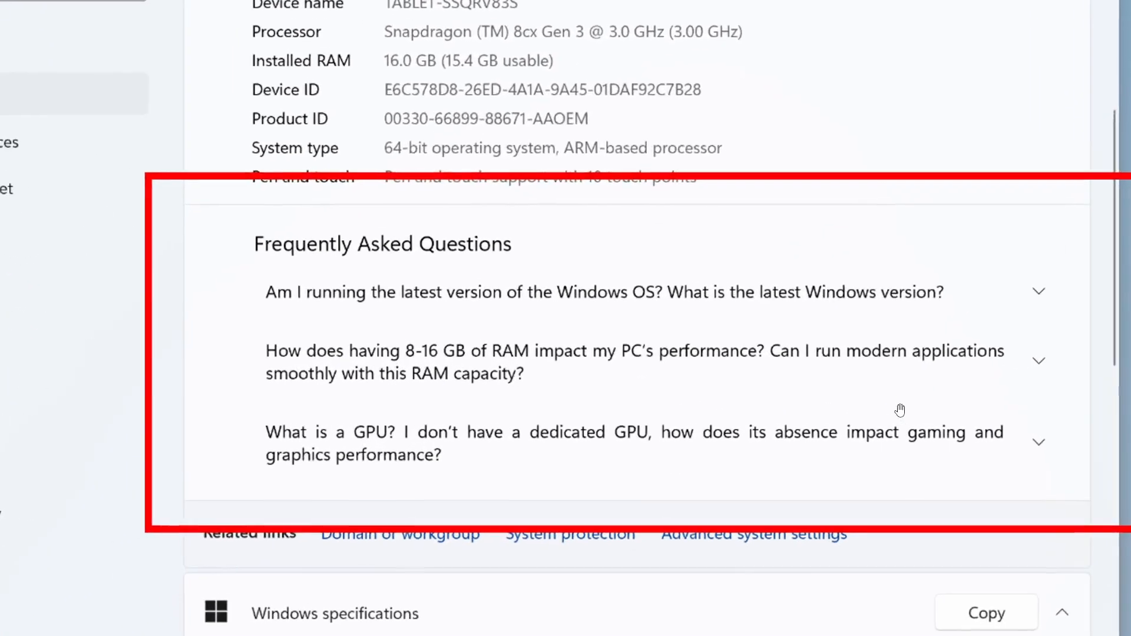
pyautogui.moveTo(482, 268)
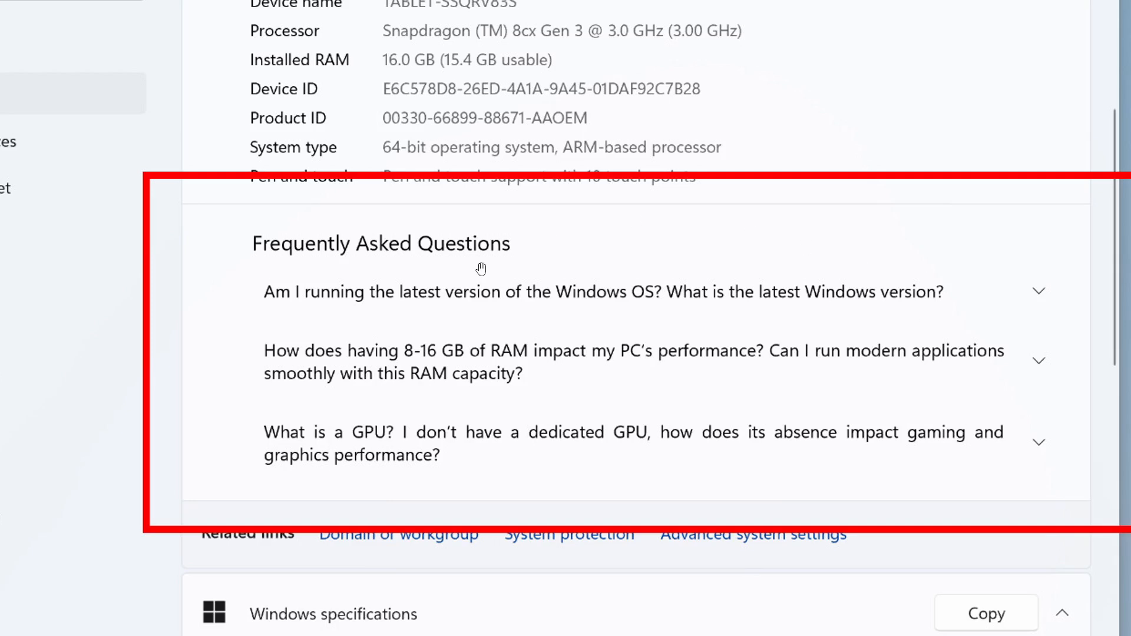
pyautogui.moveTo(924, 335)
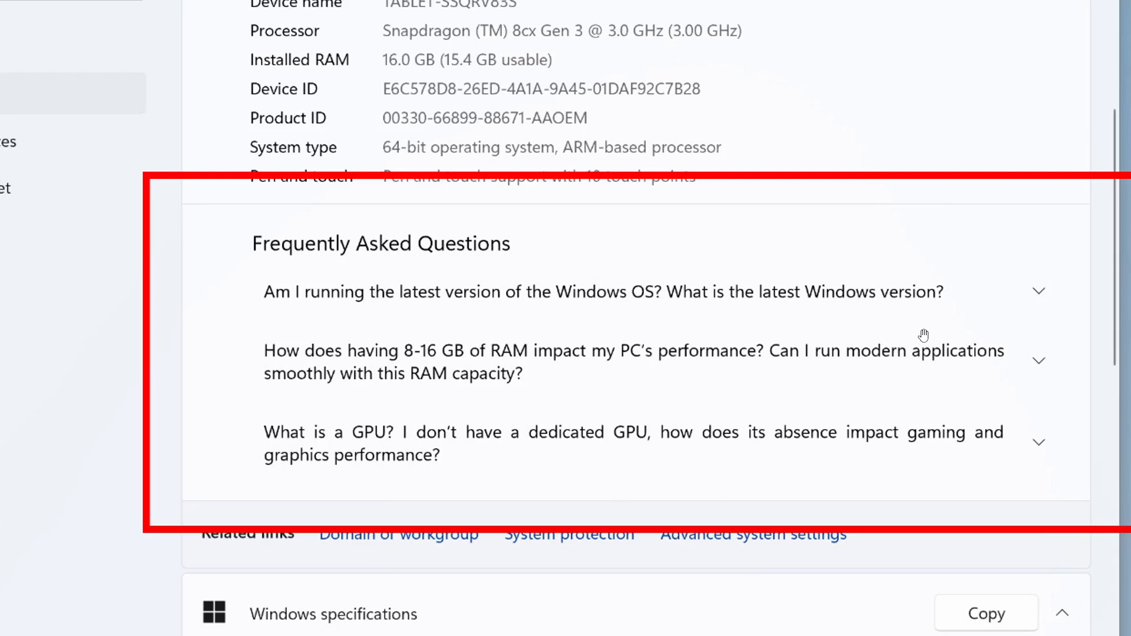
pyautogui.moveTo(696, 258)
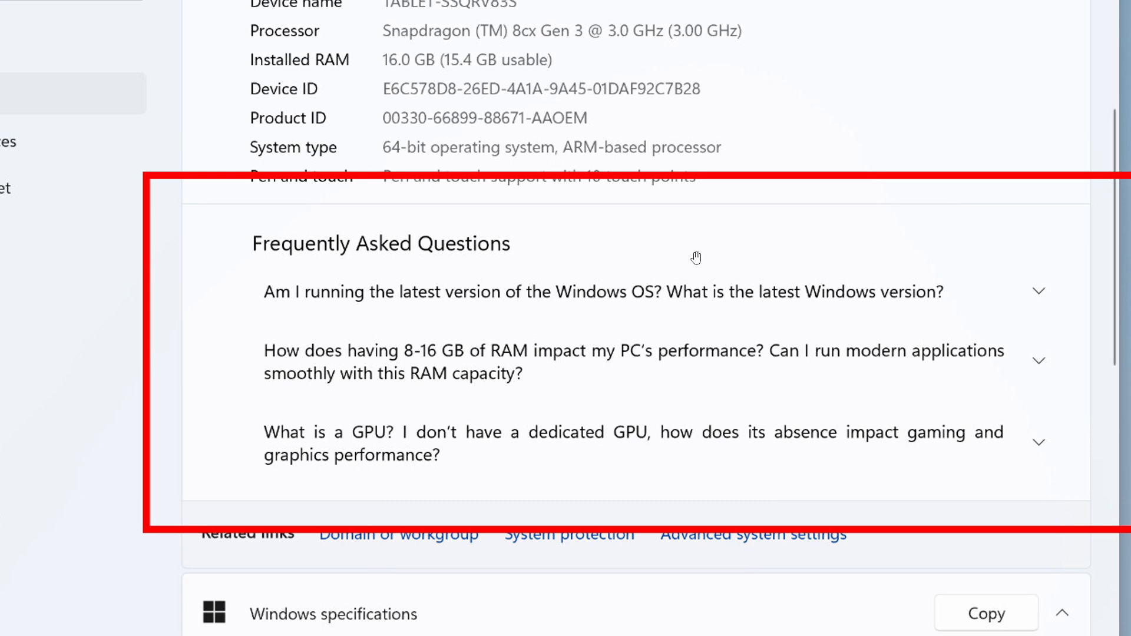
pyautogui.moveTo(774, 326)
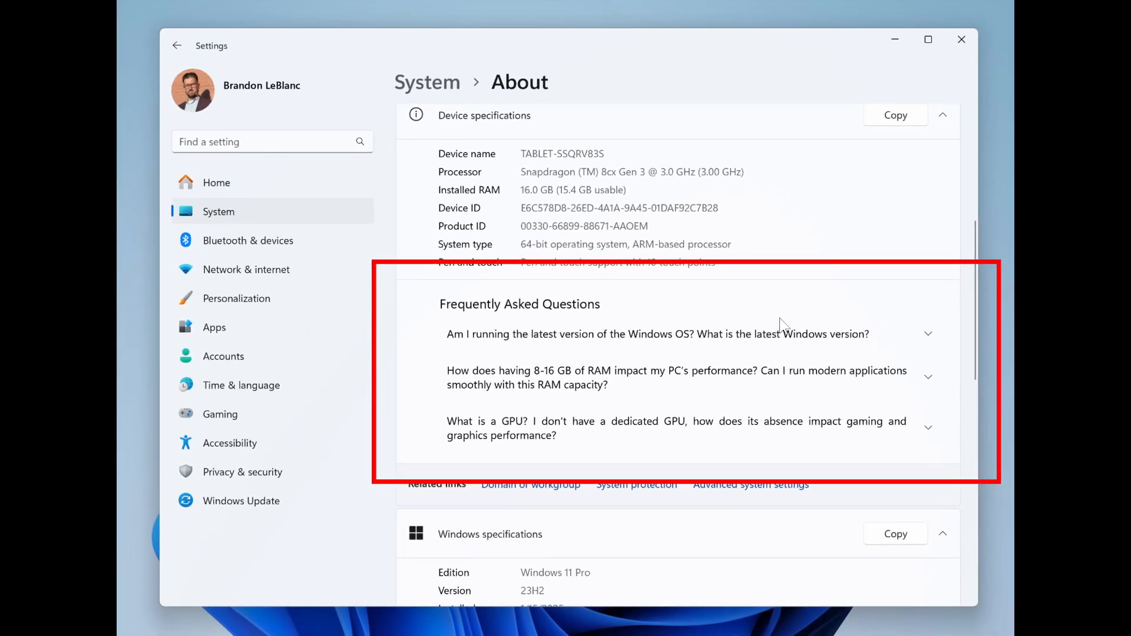
pyautogui.moveTo(1041, 163)
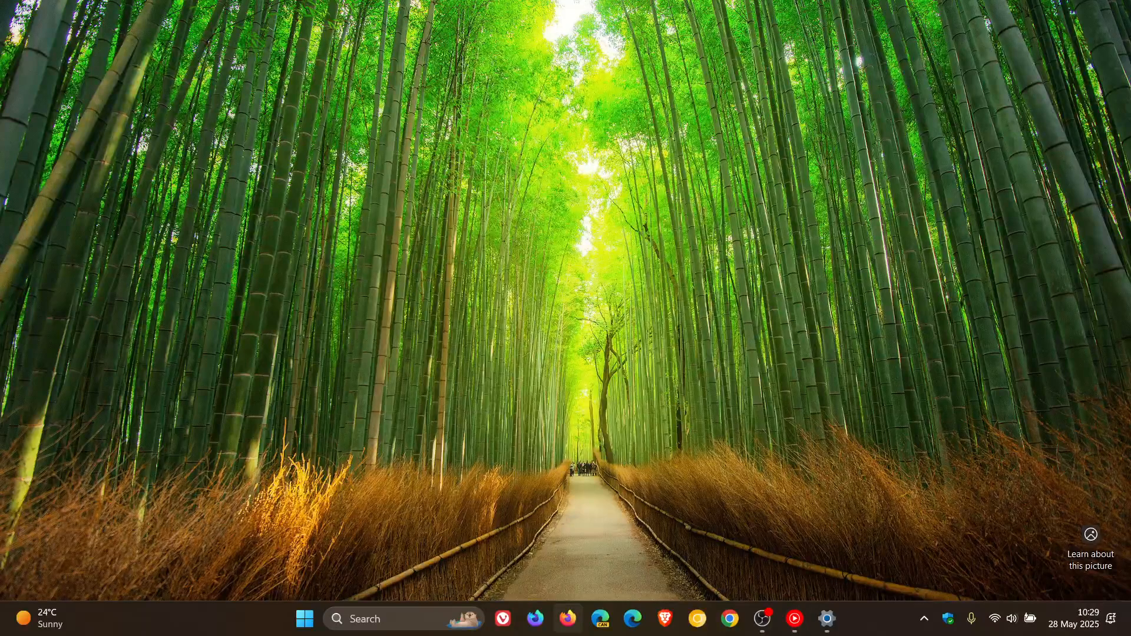
pyautogui.moveTo(749, 390)
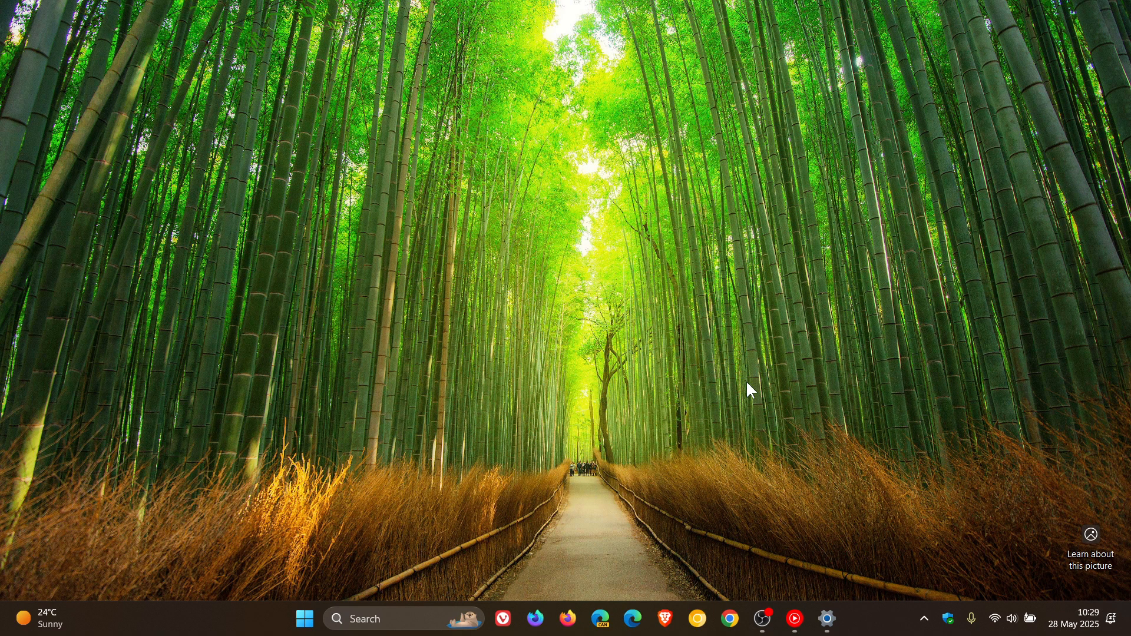
pyautogui.moveTo(732, 361)
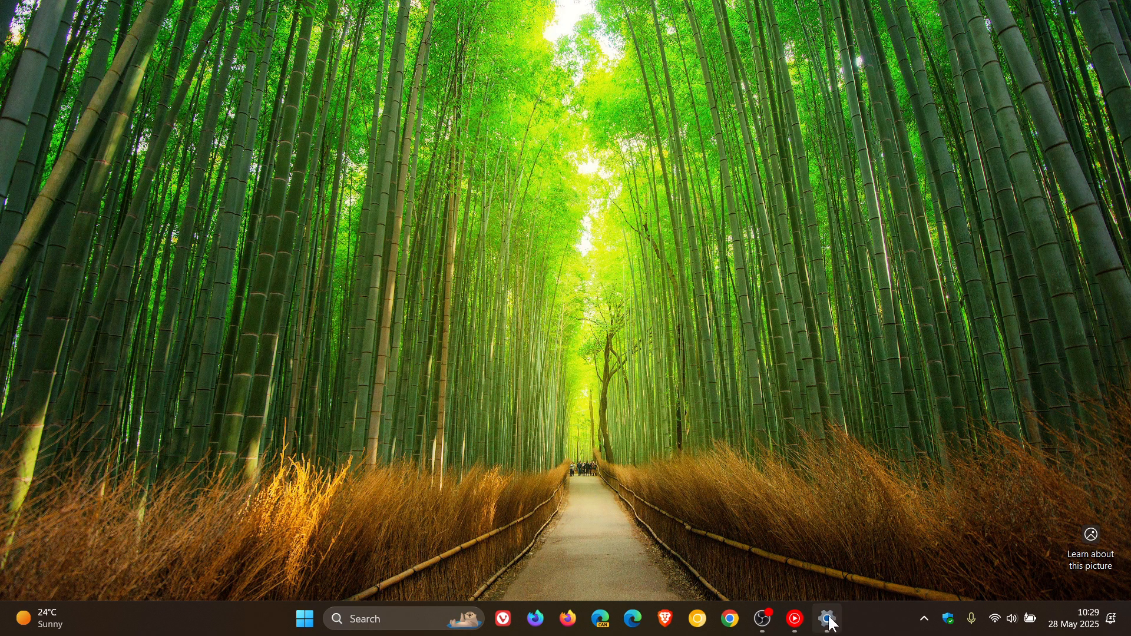
# - Restore Settings from the taskbar, select Personalization and scroll toward Lock screen
pyautogui.click(827, 619)
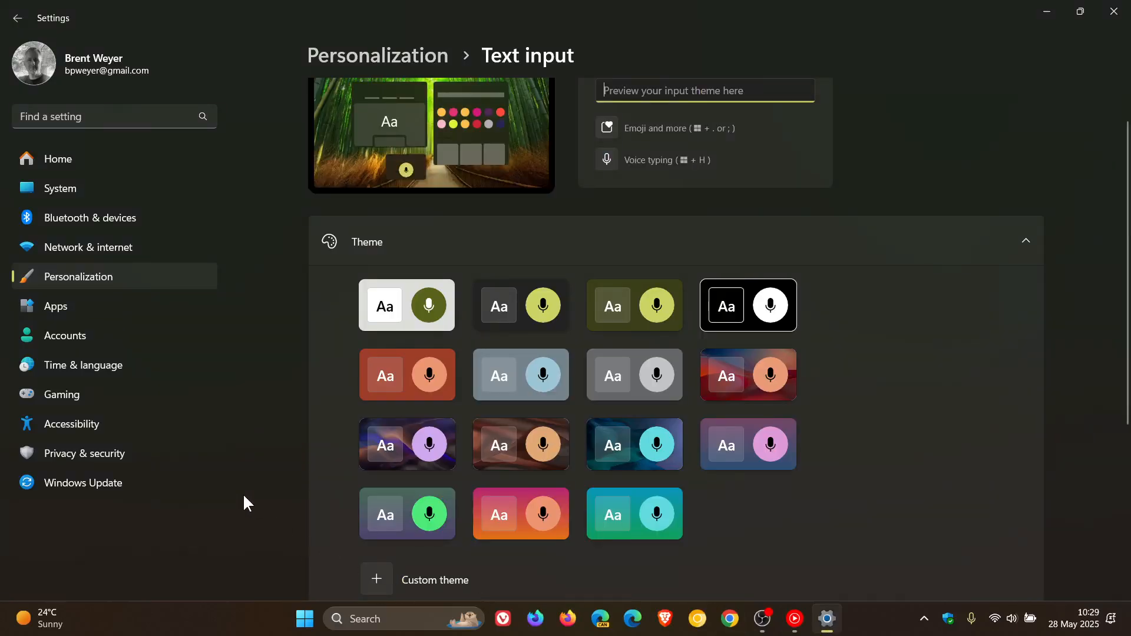
pyautogui.click(77, 277)
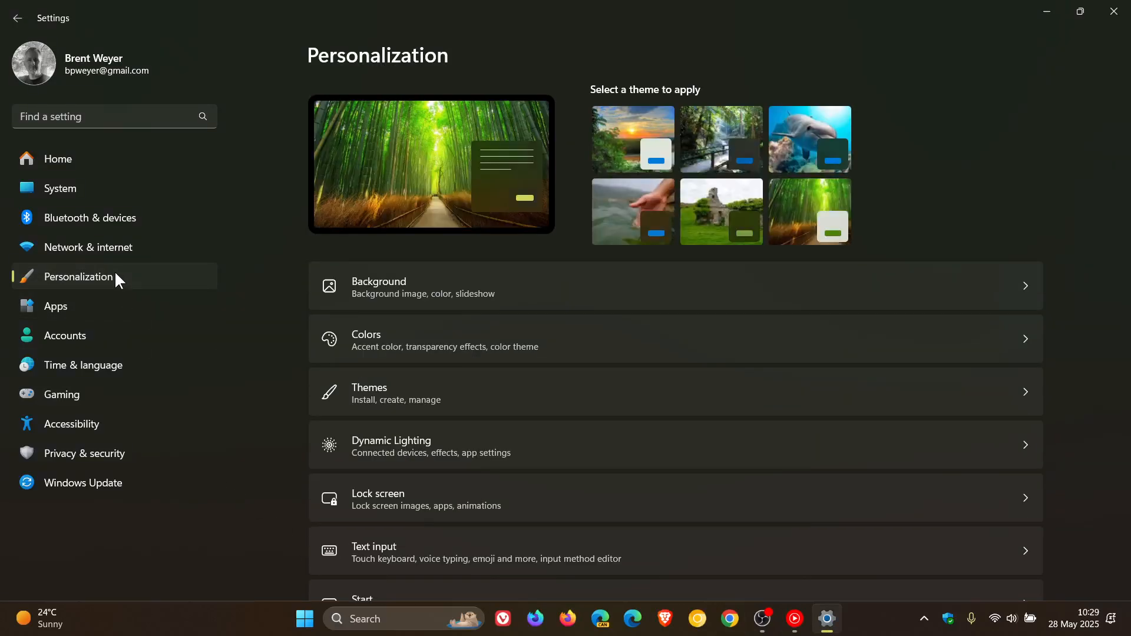
pyautogui.scroll(-3)
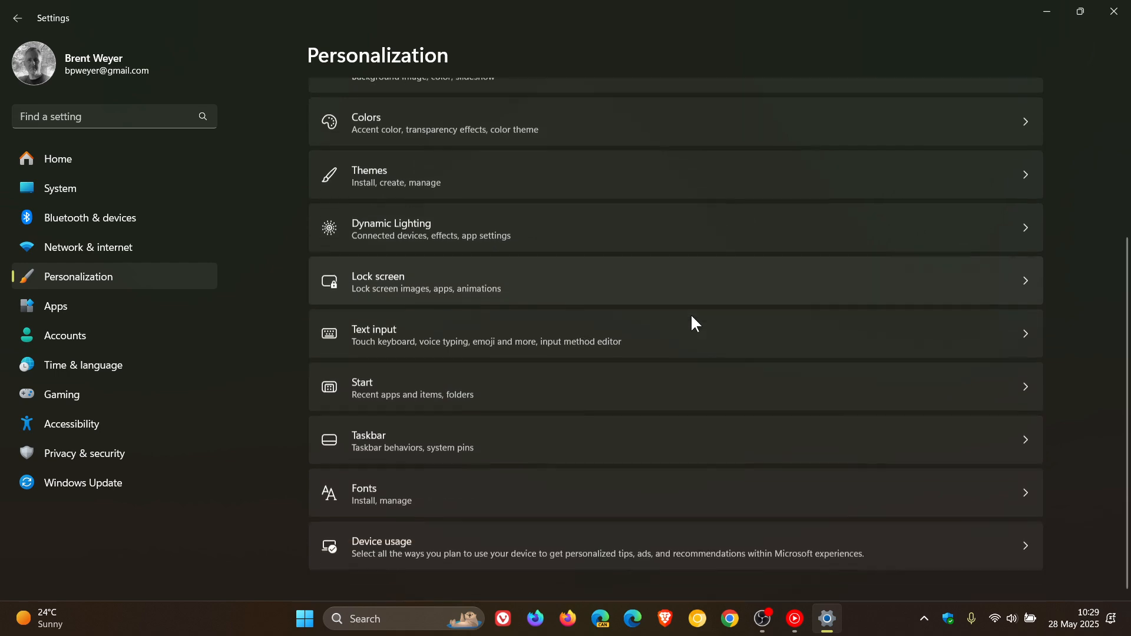
pyautogui.moveTo(685, 289)
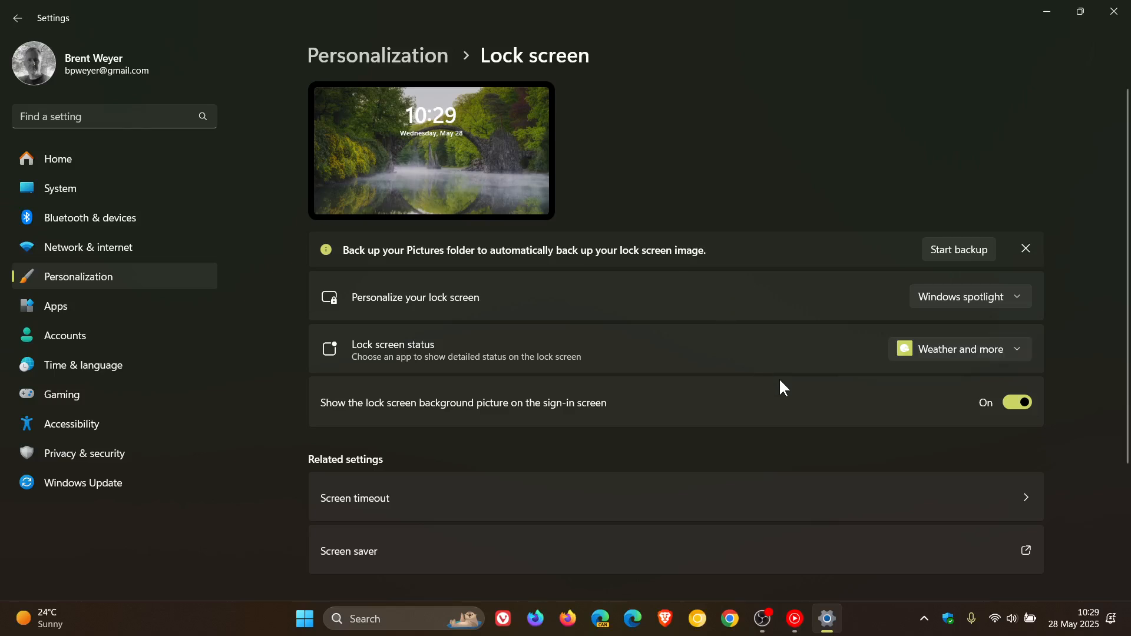
pyautogui.moveTo(907, 411)
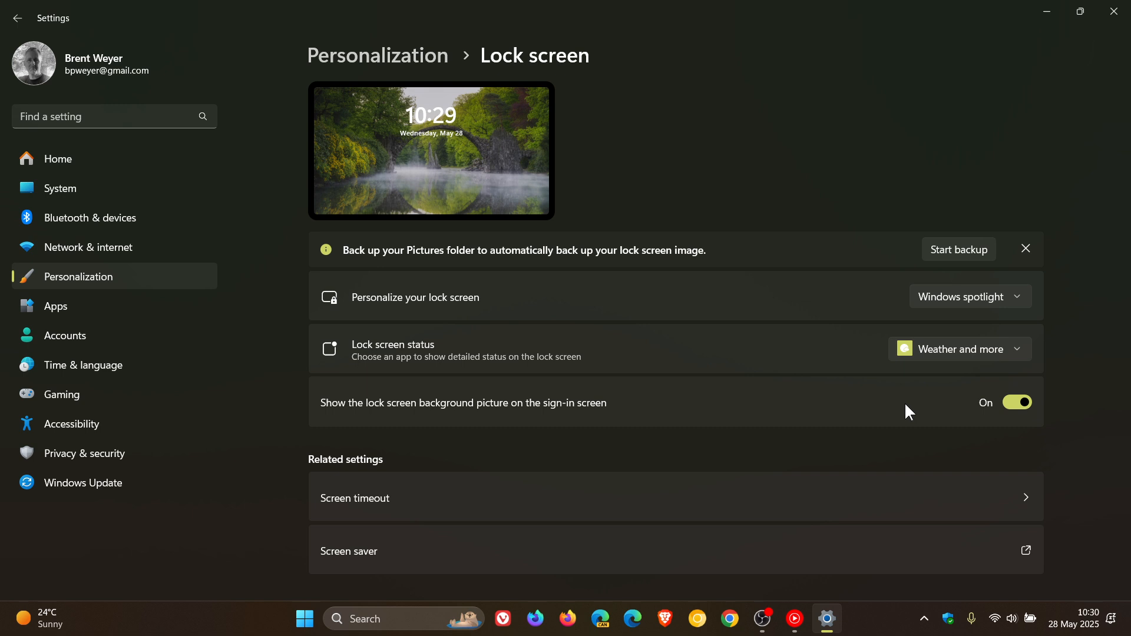
pyautogui.moveTo(920, 372)
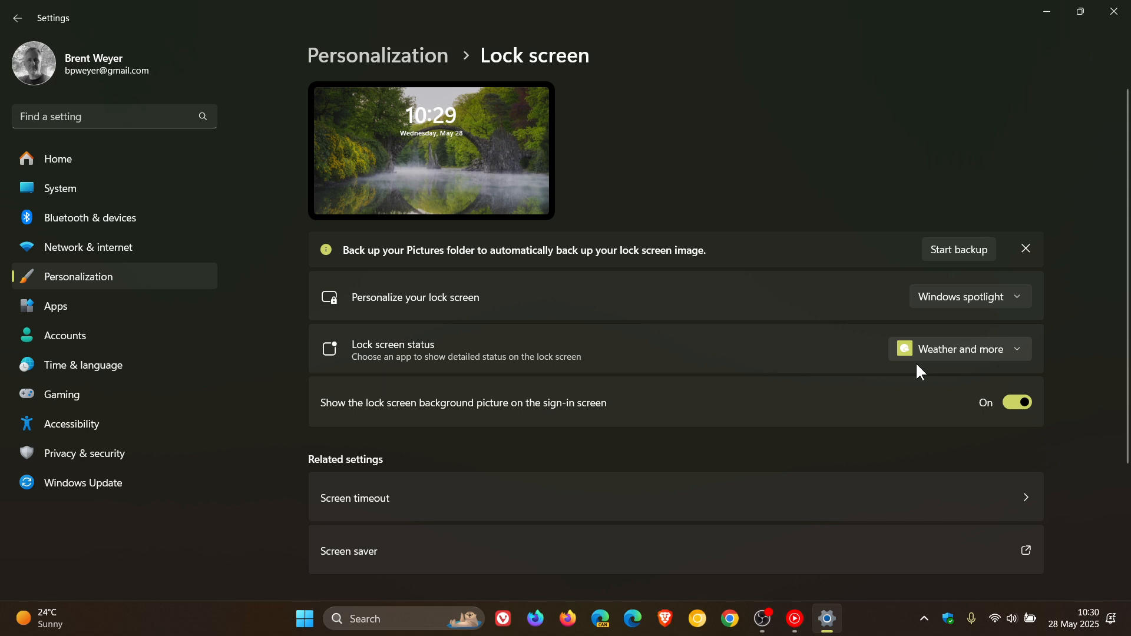
pyautogui.moveTo(913, 381)
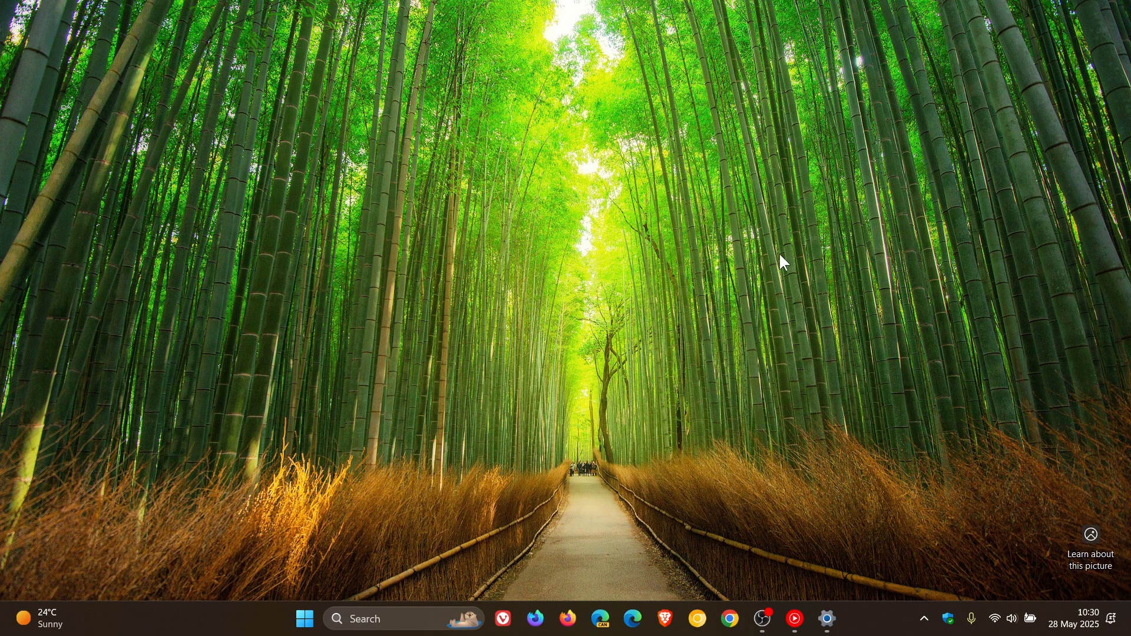
pyautogui.moveTo(465, 83)
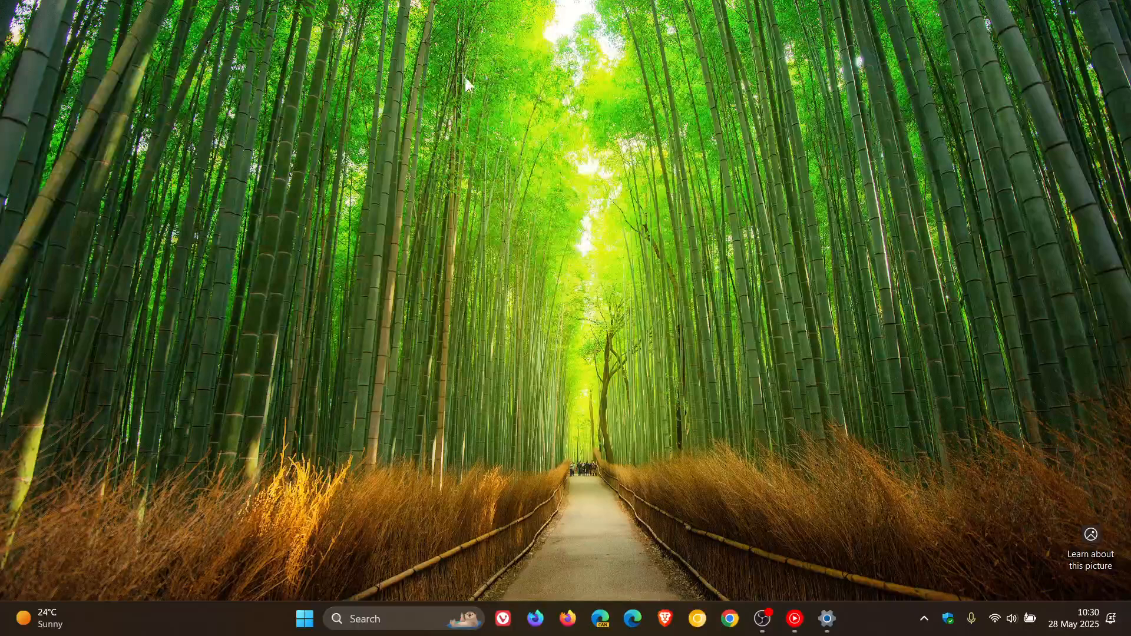
pyautogui.moveTo(894, 190)
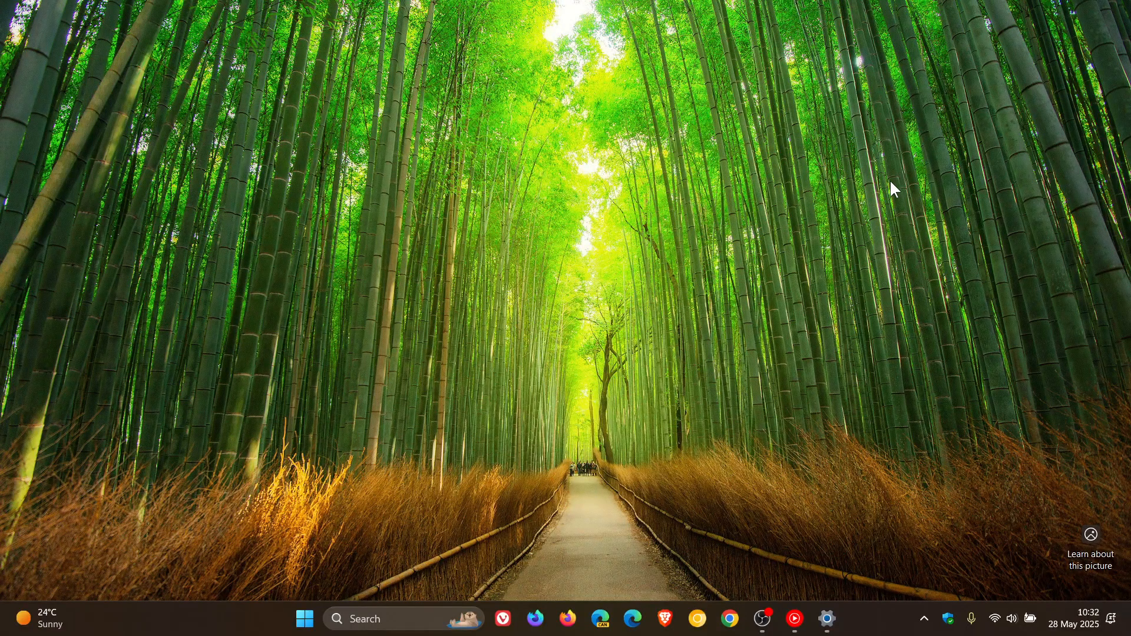
pyautogui.moveTo(238, 417)
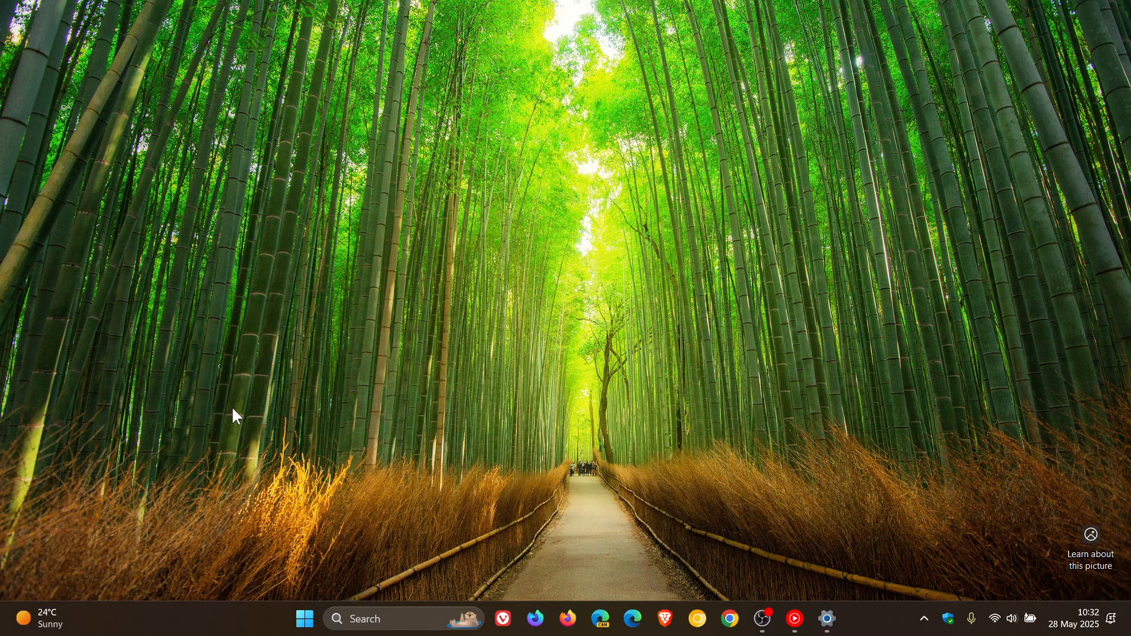
# - Click the taskbar Start button while returning to the bamboo desktop
pyautogui.click(304, 619)
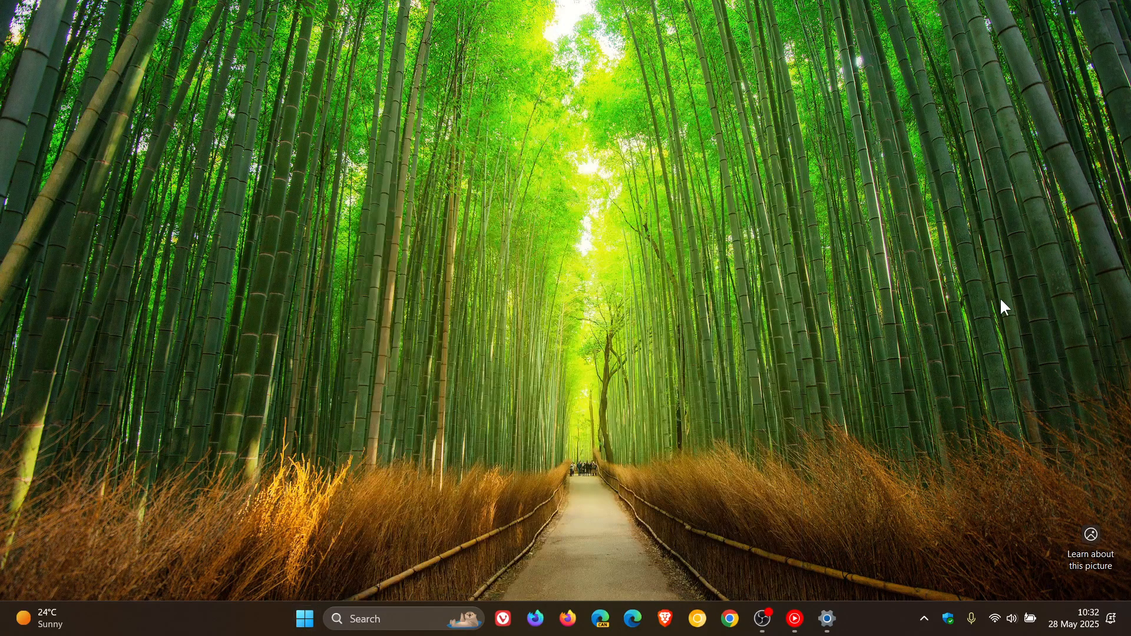
pyautogui.moveTo(854, 278)
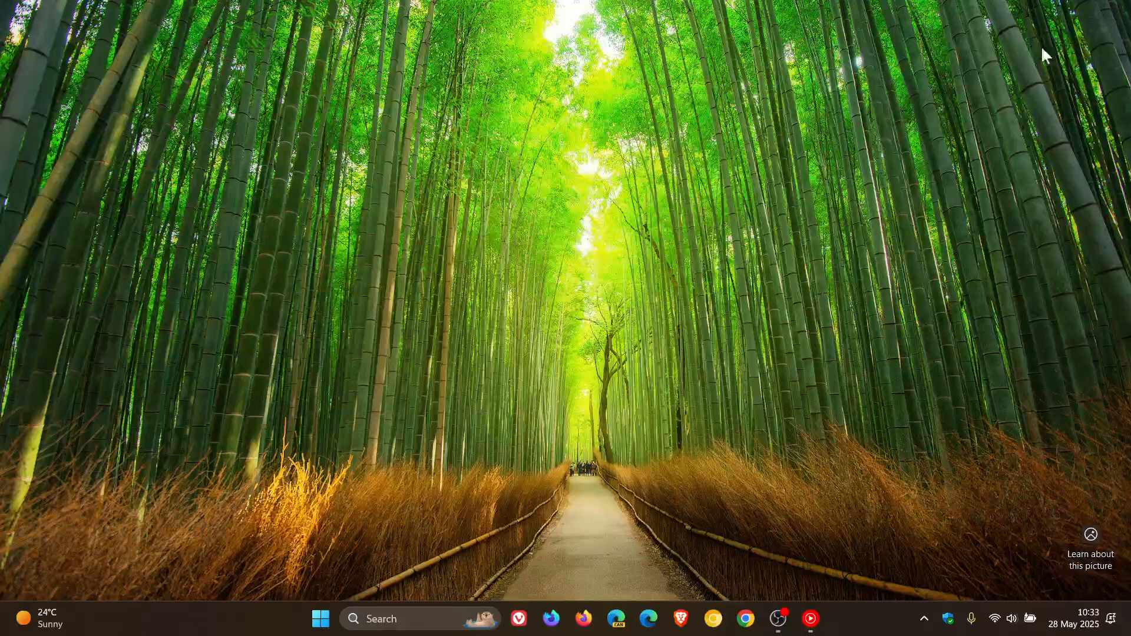
pyautogui.moveTo(771, 231)
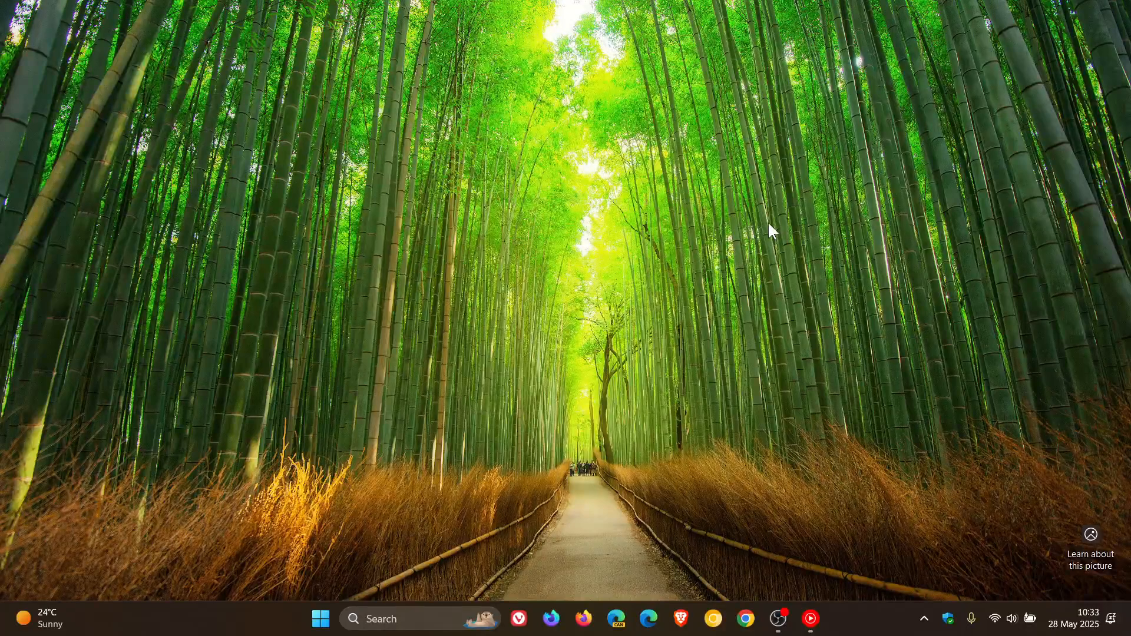
pyautogui.moveTo(683, 303)
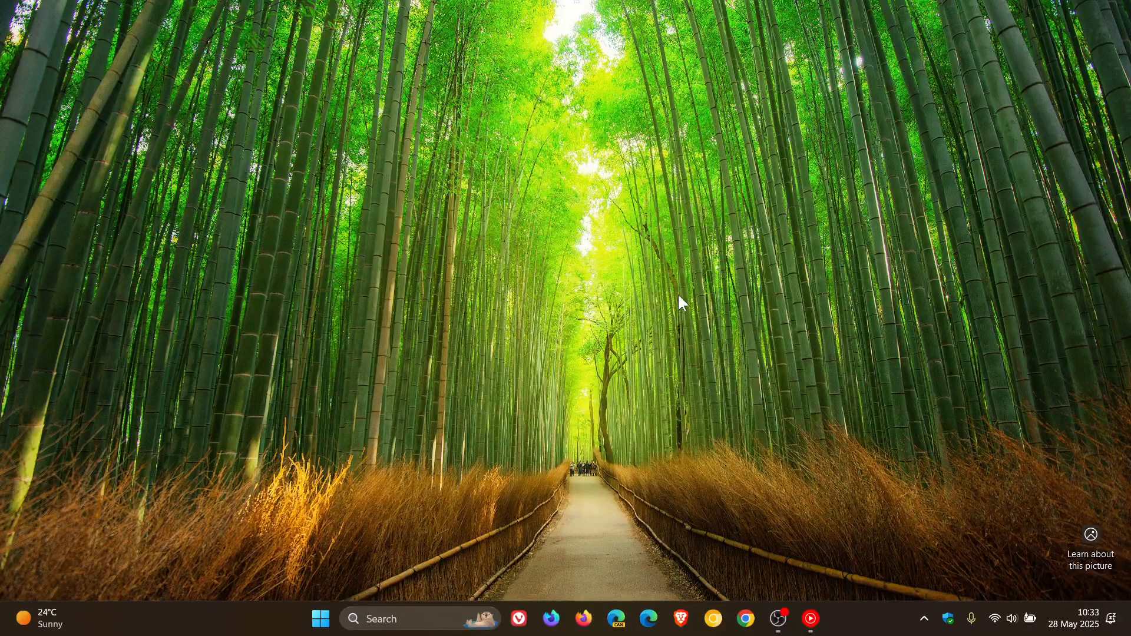
# - Open the notification center calendar and advance it to June 2025
pyautogui.click(1074, 623)
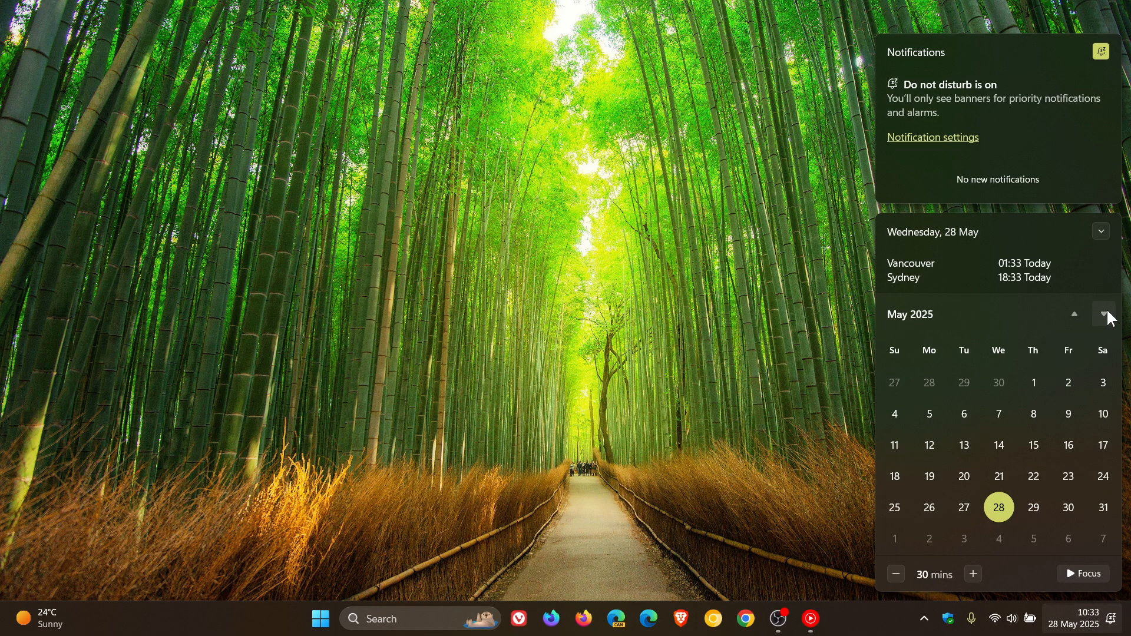
pyautogui.click(1103, 314)
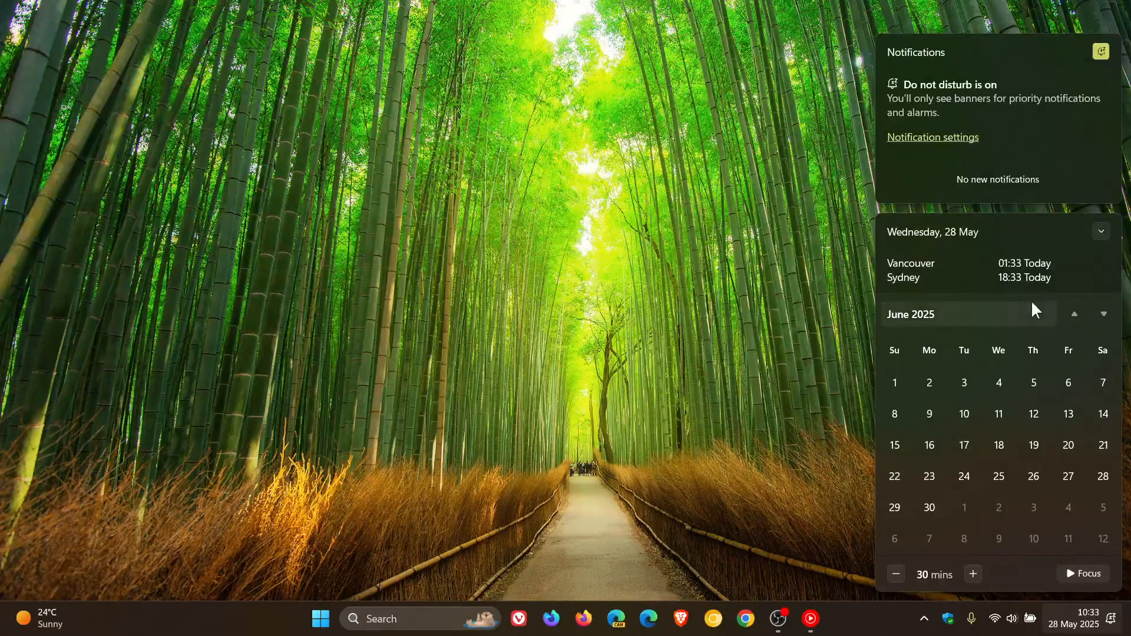
pyautogui.moveTo(963, 414)
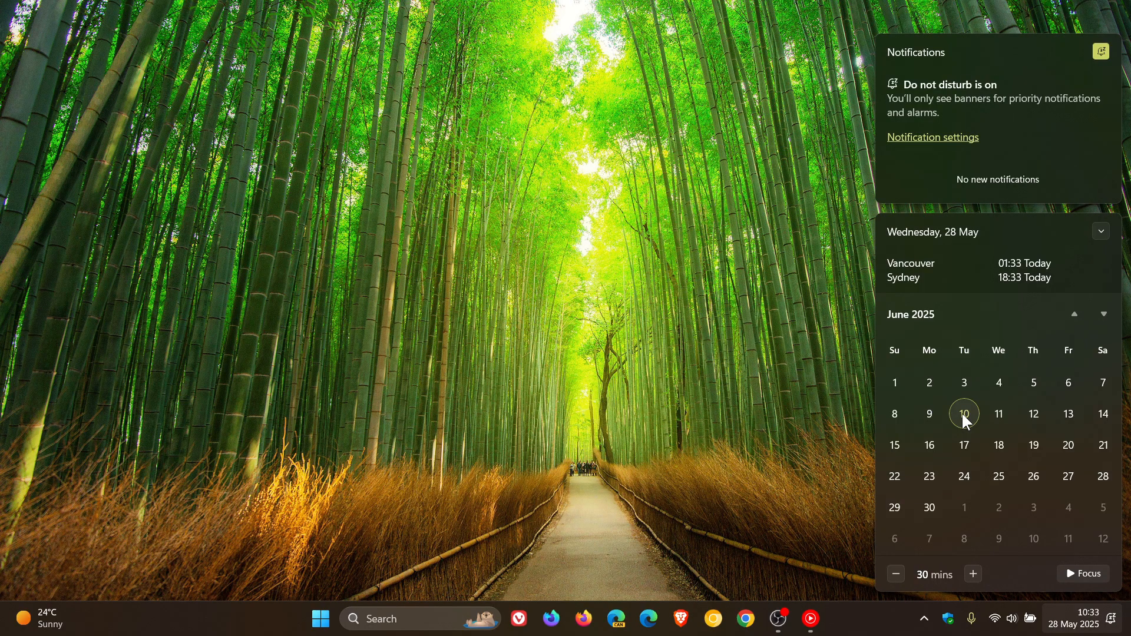
pyautogui.moveTo(815, 454)
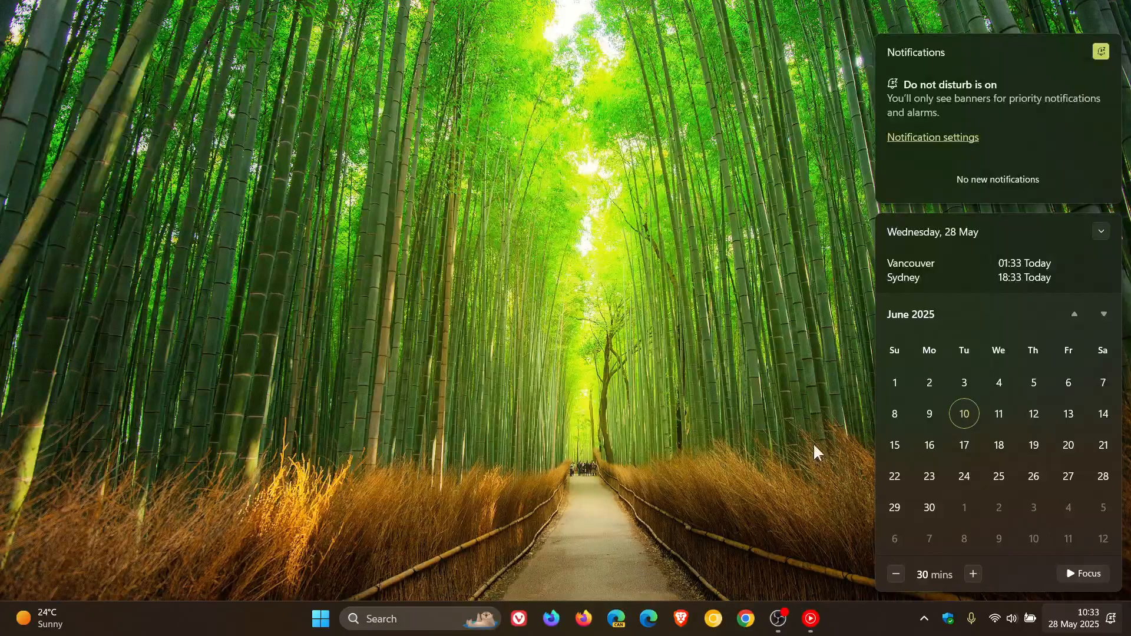